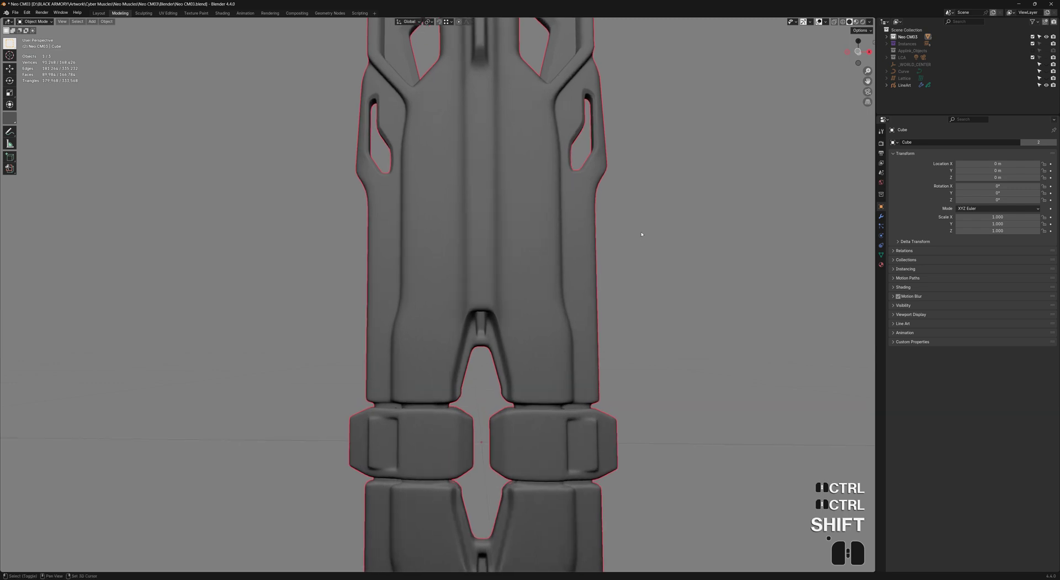
# - Poke the torso panel's square faces and convert the triangles into diamond quads
pyautogui.press('Tab')
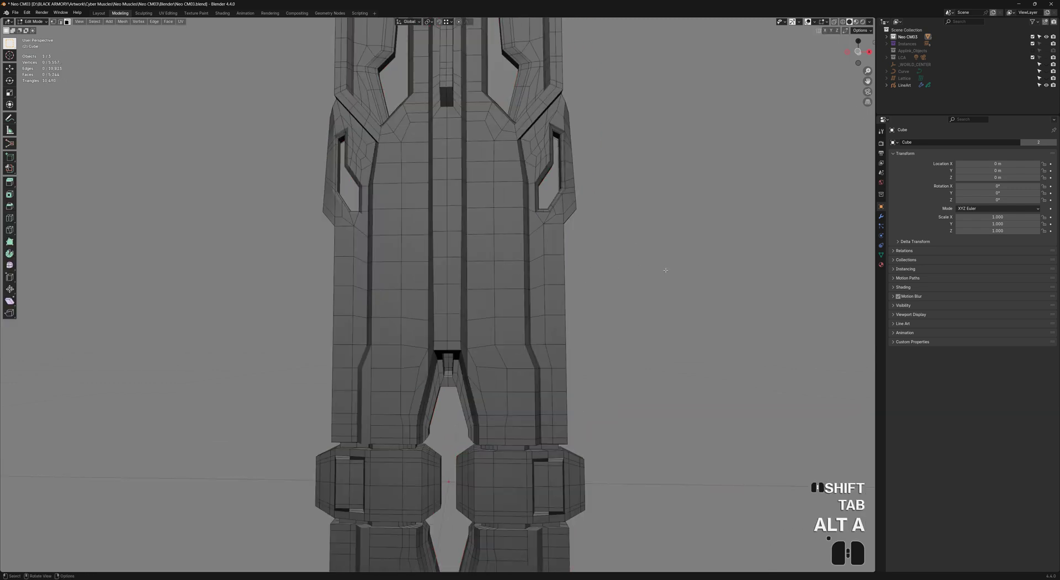
pyautogui.click(385, 196)
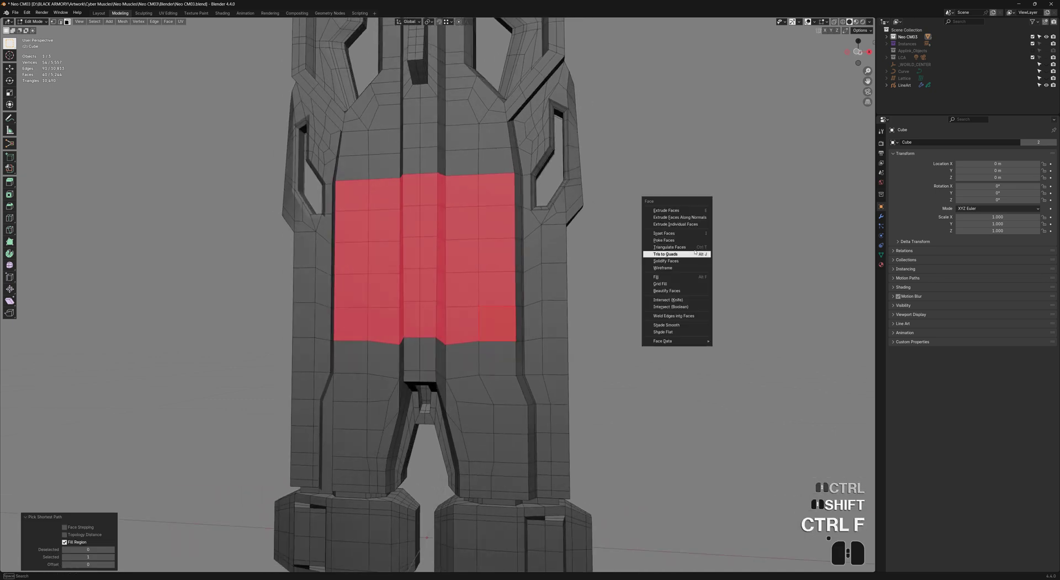
pyautogui.click(664, 239)
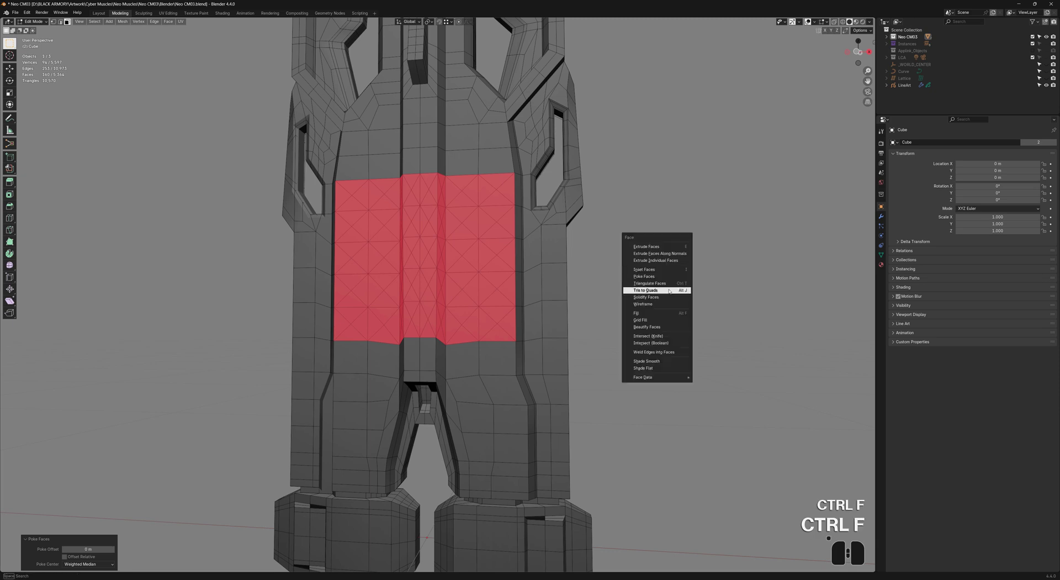
pyautogui.click(645, 290)
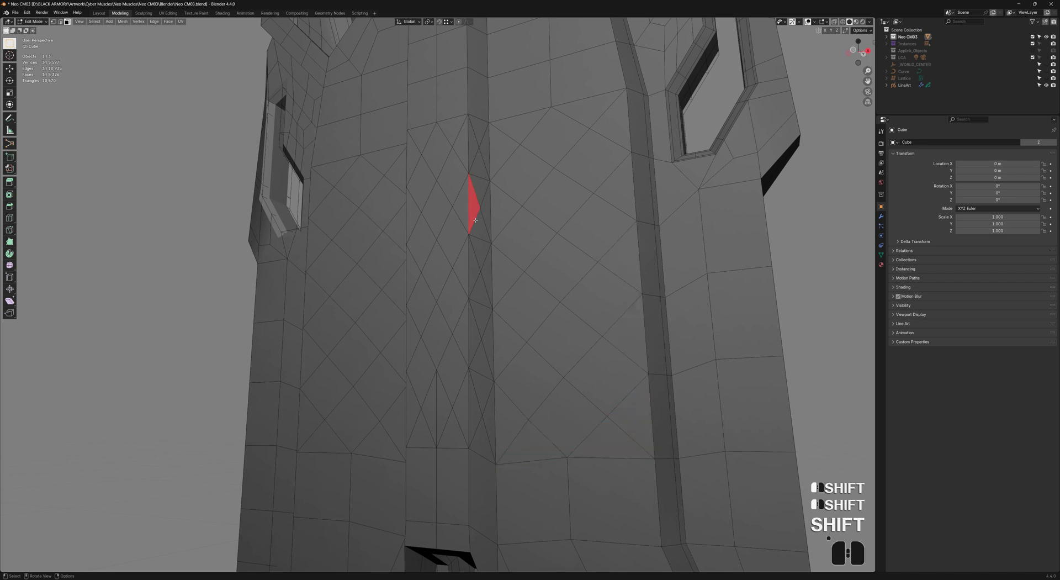
# - Dissolve the stray vertical seam edges, then undo the diamond pattern
pyautogui.press('2')
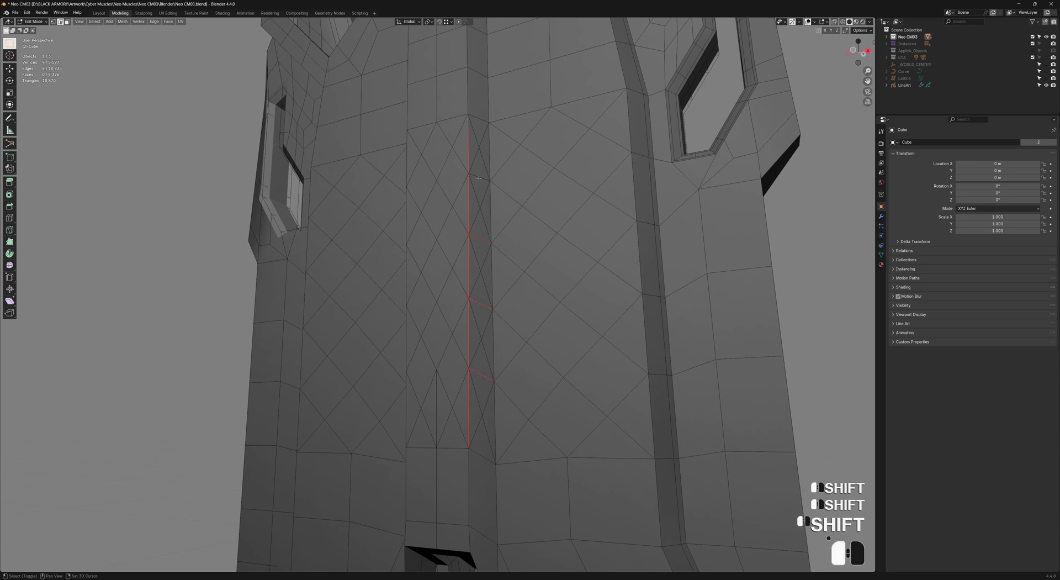
pyautogui.press('ctrl+x')
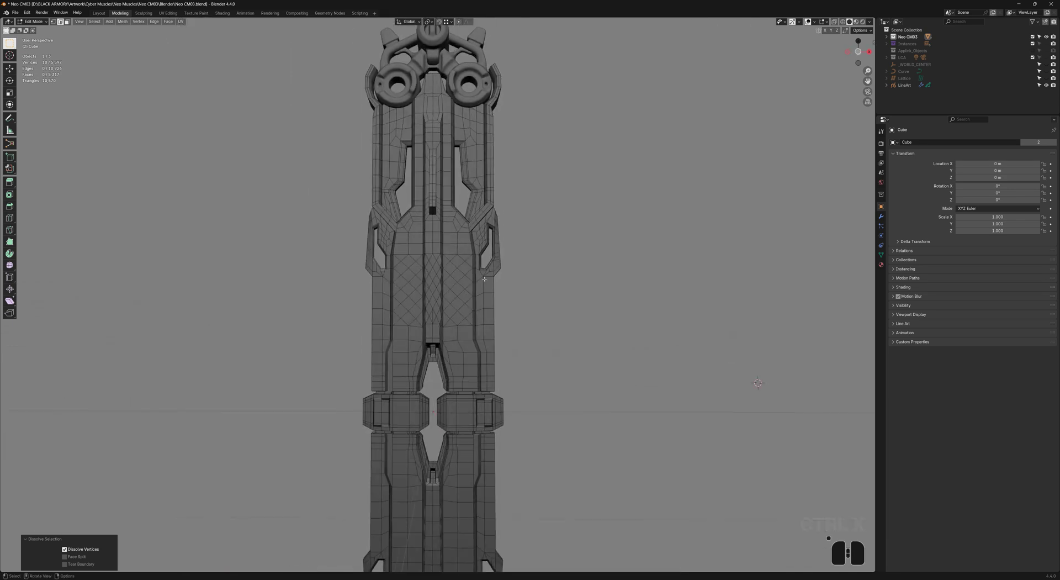
pyautogui.moveTo(623, 266)
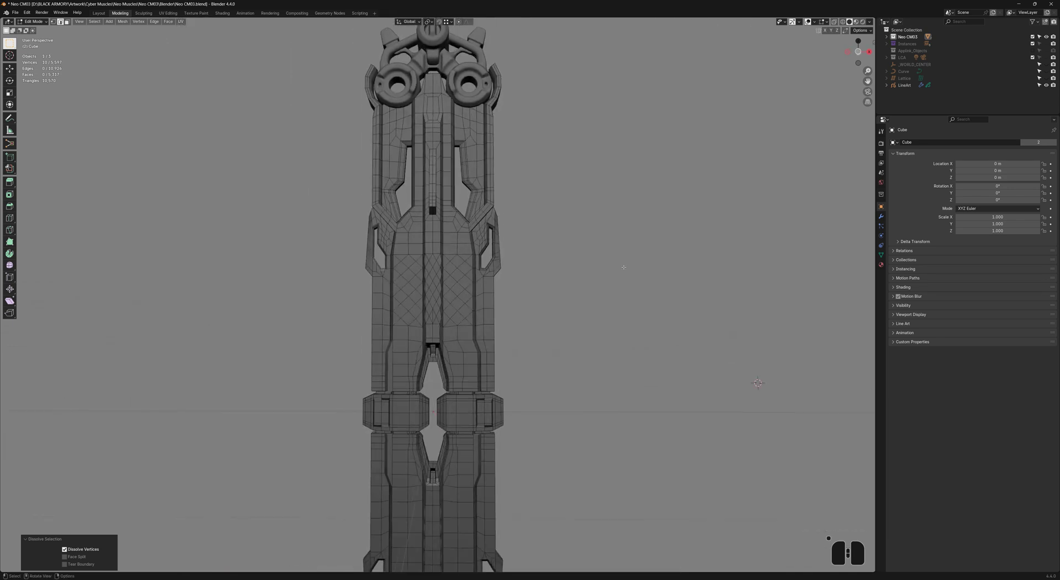
pyautogui.press('ctrl+z')
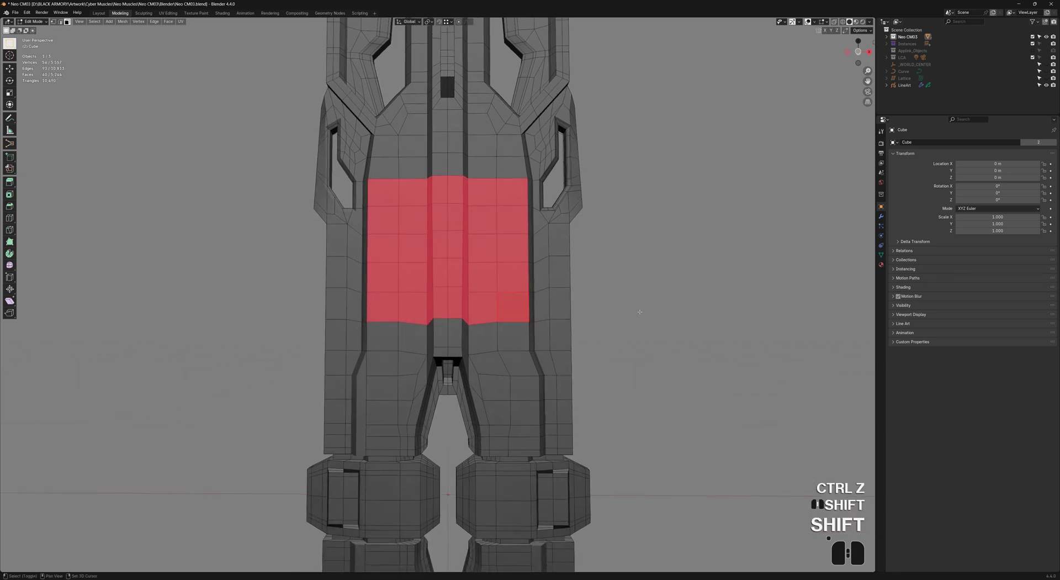
# - Run the ARMORED Vitaly Poke add-on command from the F3 search
pyautogui.press('f3')
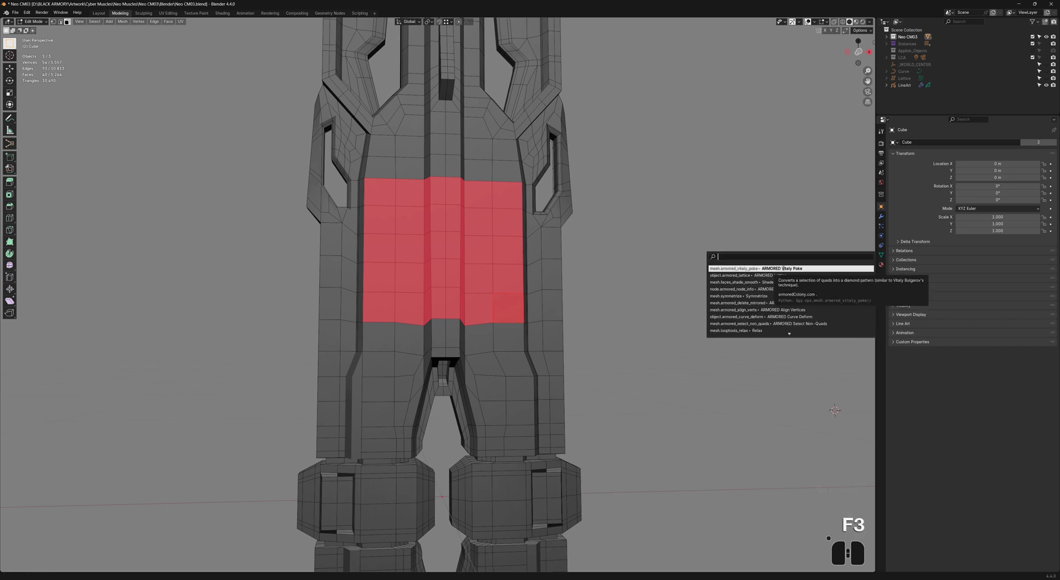
pyautogui.click(778, 269)
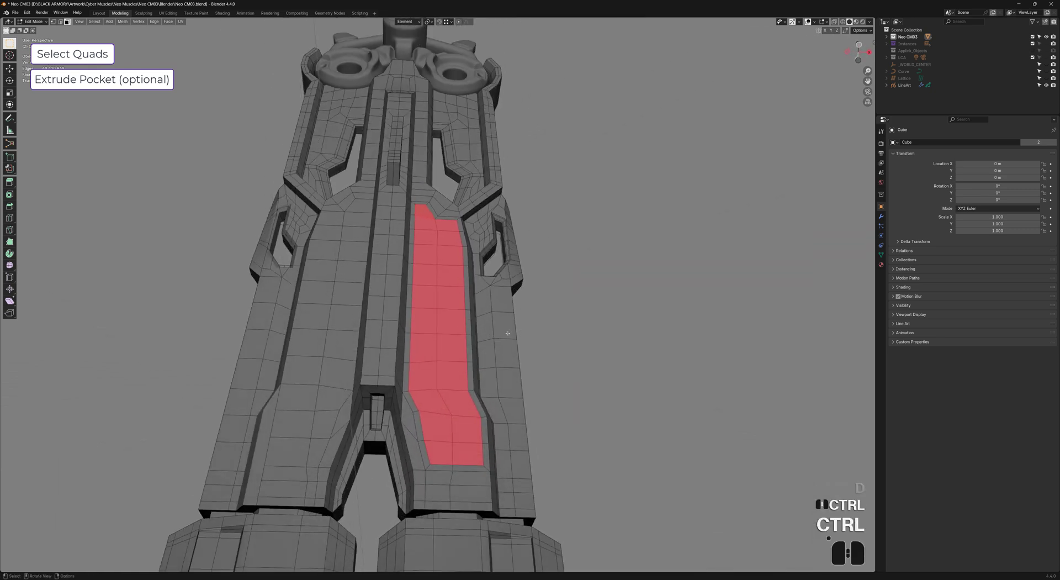
# - Extrude the strip faces slightly inward, then poke them and convert to diamond quads
pyautogui.press('E')
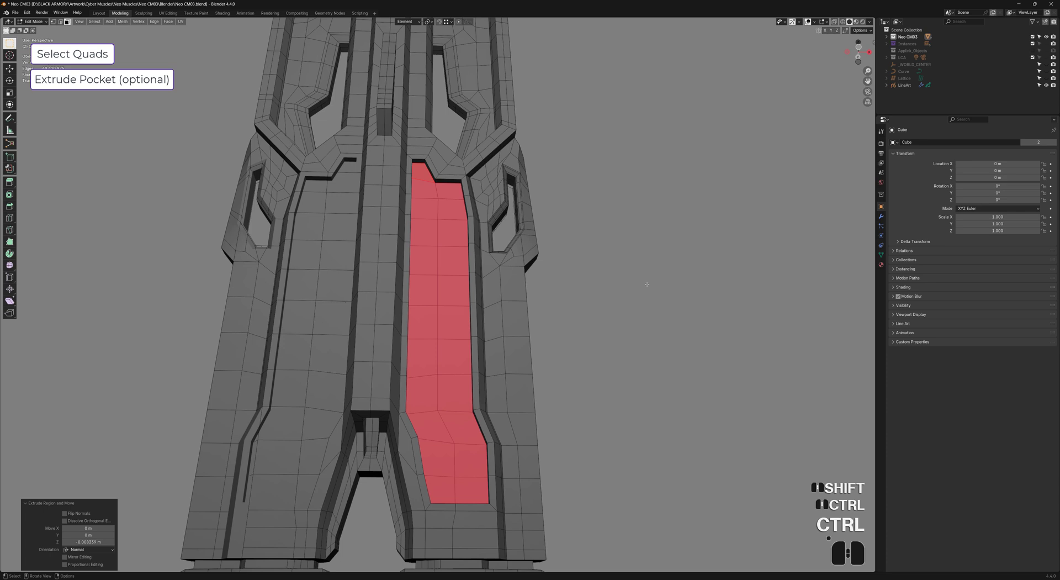
pyautogui.press('ctrl+f')
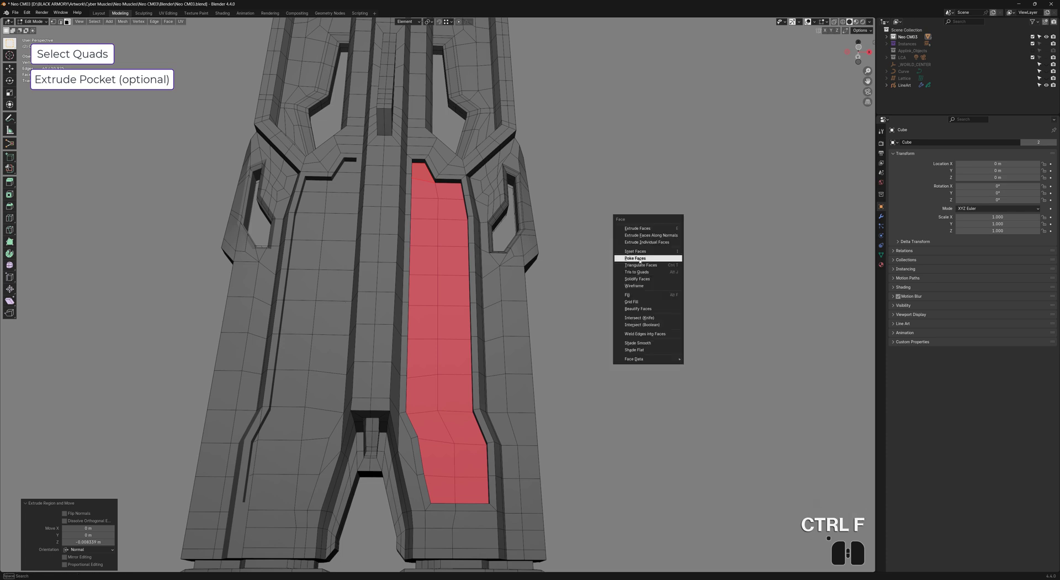
pyautogui.click(635, 258)
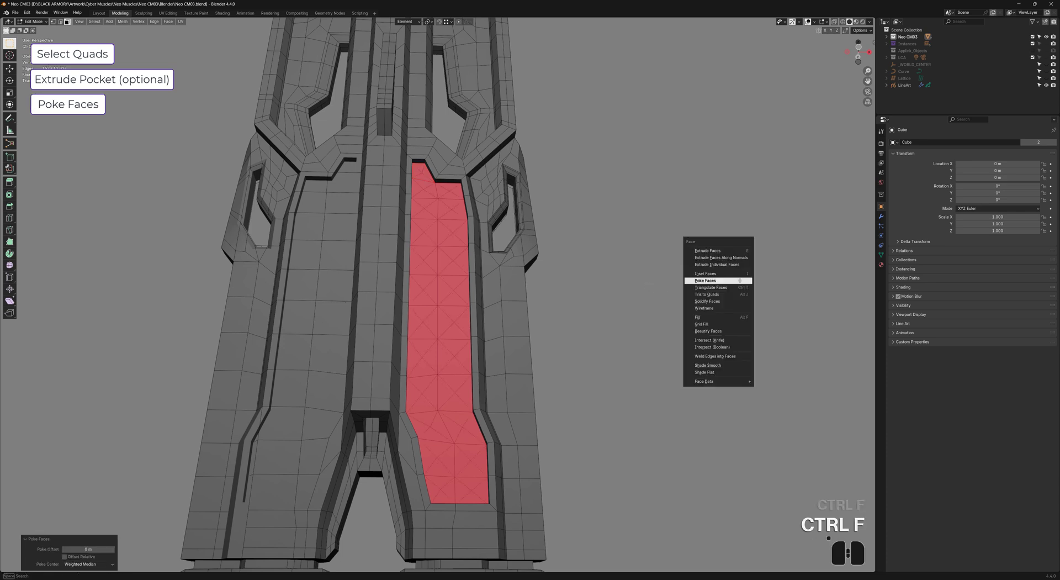
pyautogui.click(705, 294)
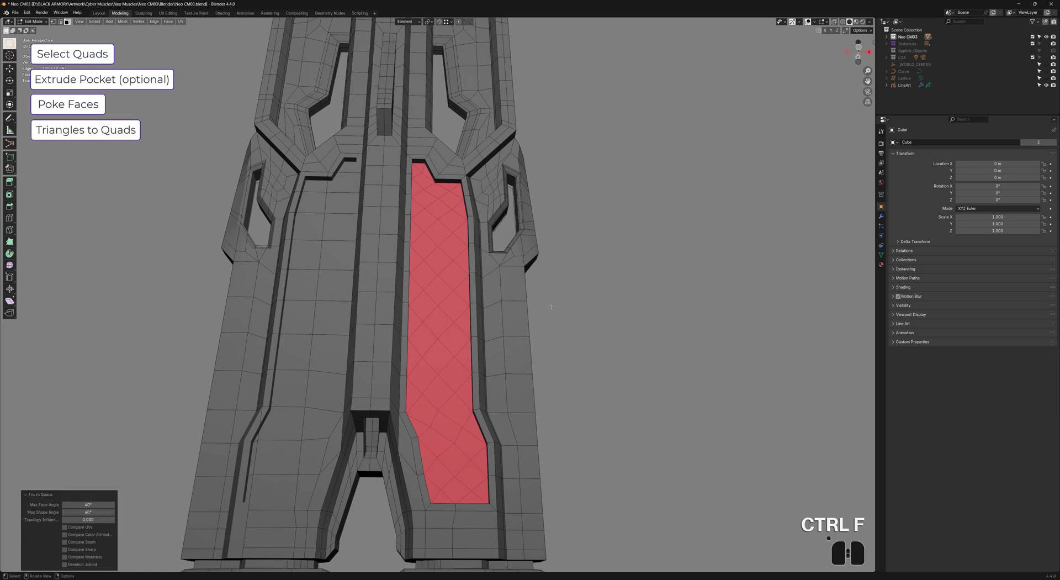
pyautogui.moveTo(556, 337)
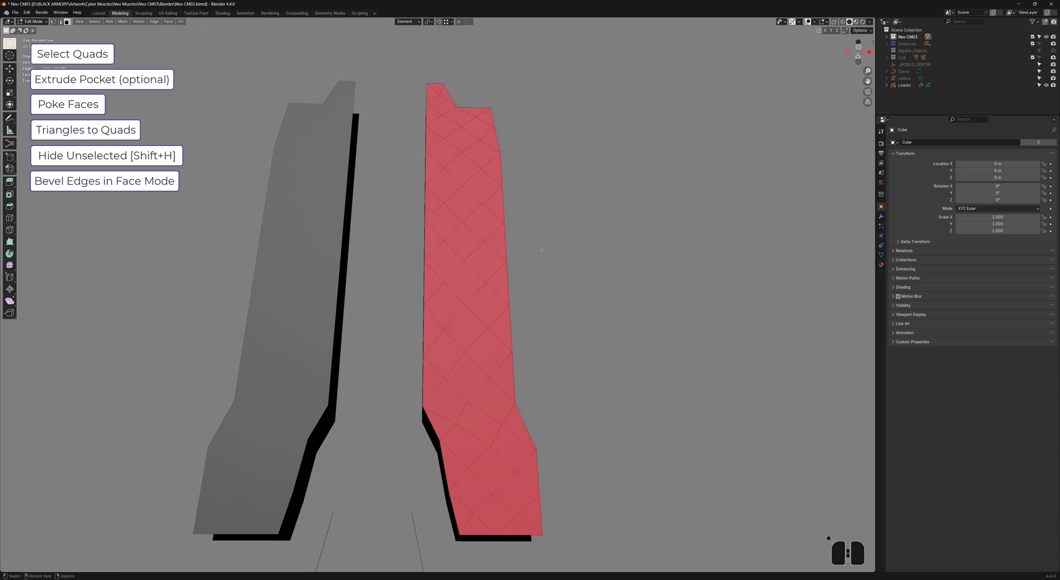
# - Bevel the diamond edges into grooves and select the small faces at seam crossings
pyautogui.press('ctrl+b')
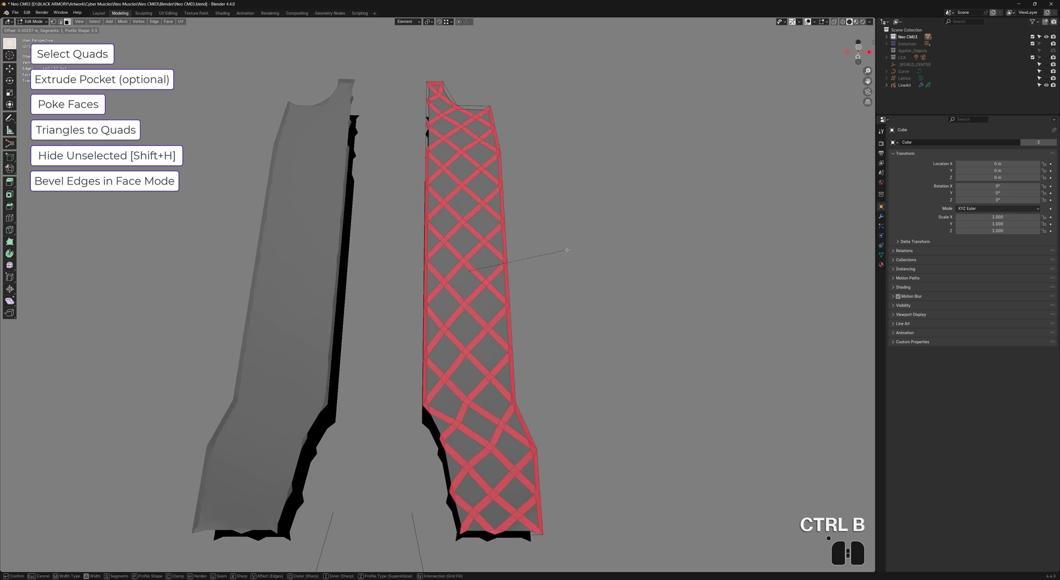
pyautogui.scroll(3)
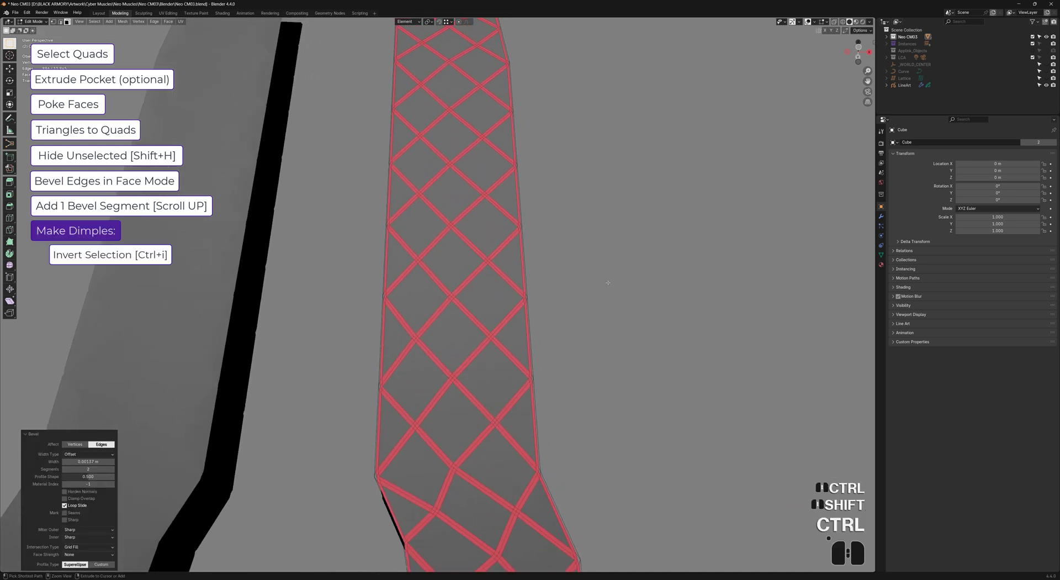
pyautogui.press('ctrl+i')
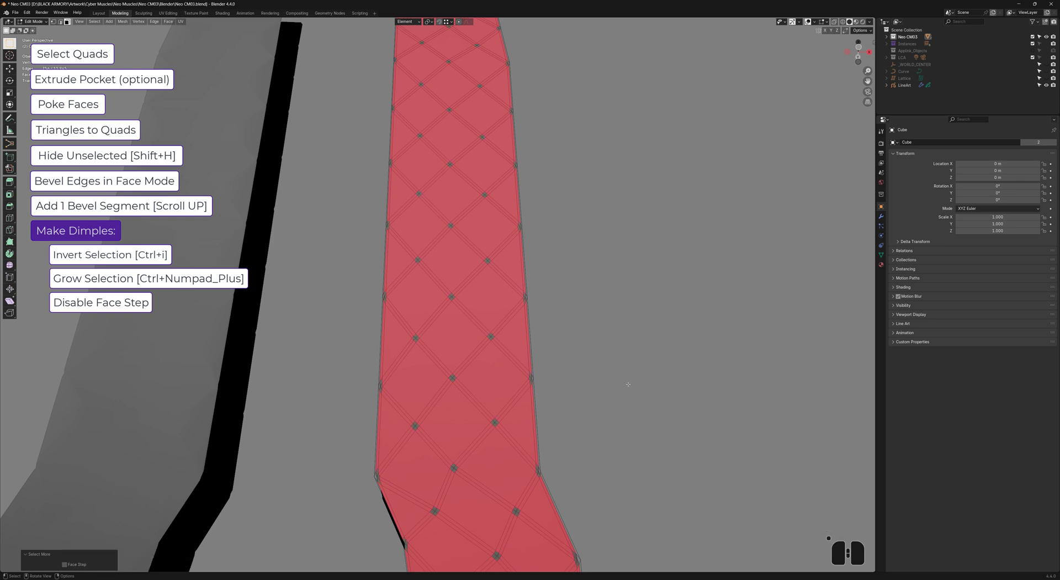
pyautogui.press('ctrl+i')
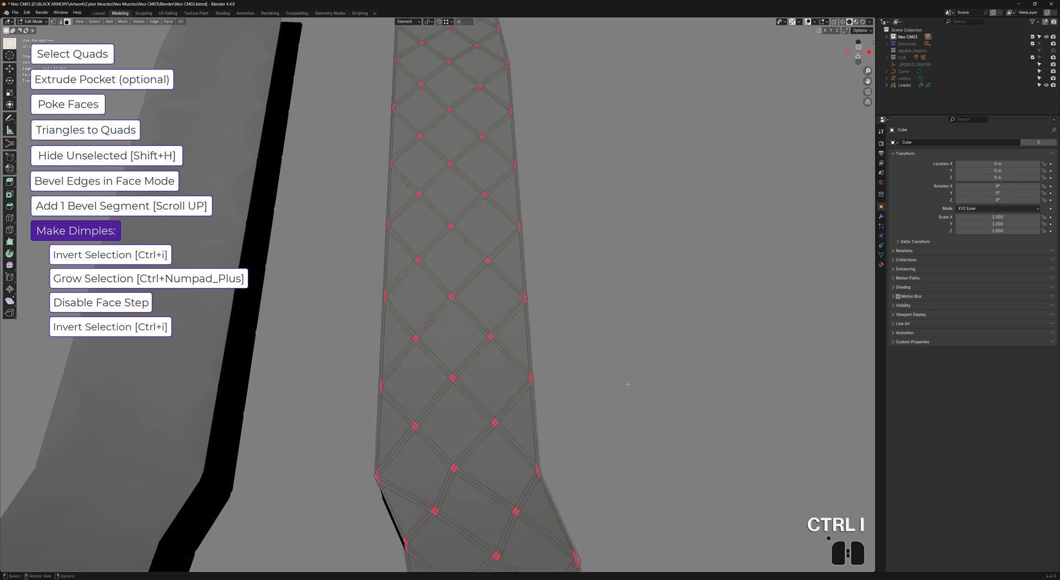
pyautogui.press('ctrl+i')
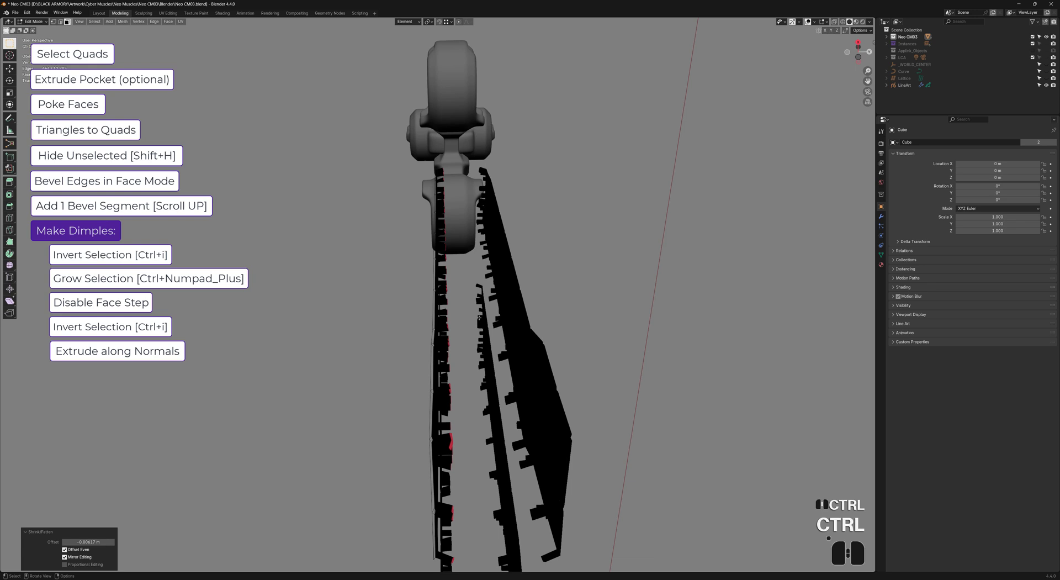
# - Grow the selection to cover the large diamond tile quads of the strip
pyautogui.press('alt+s')
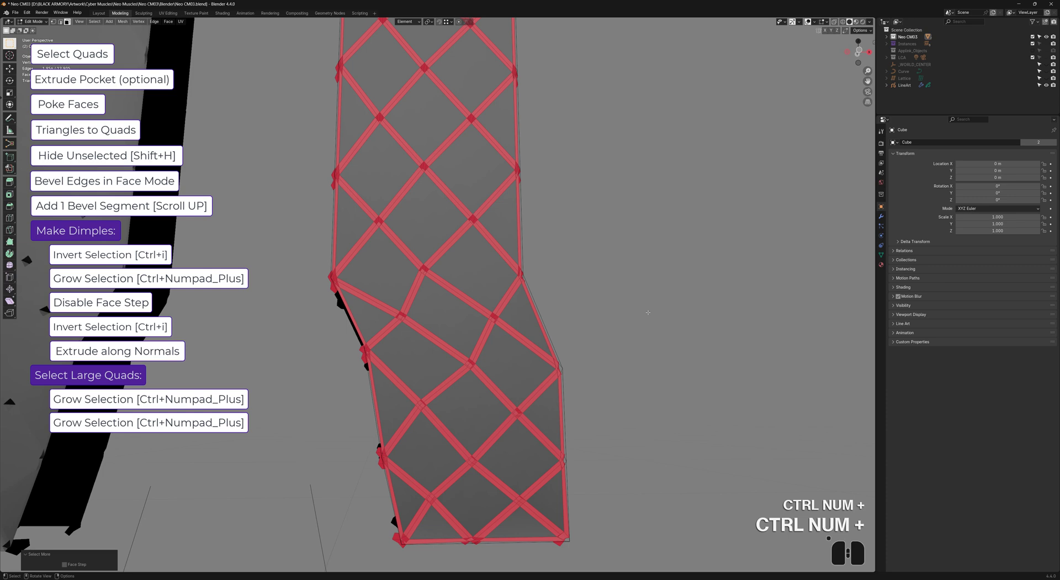
pyautogui.press('ctrl+i')
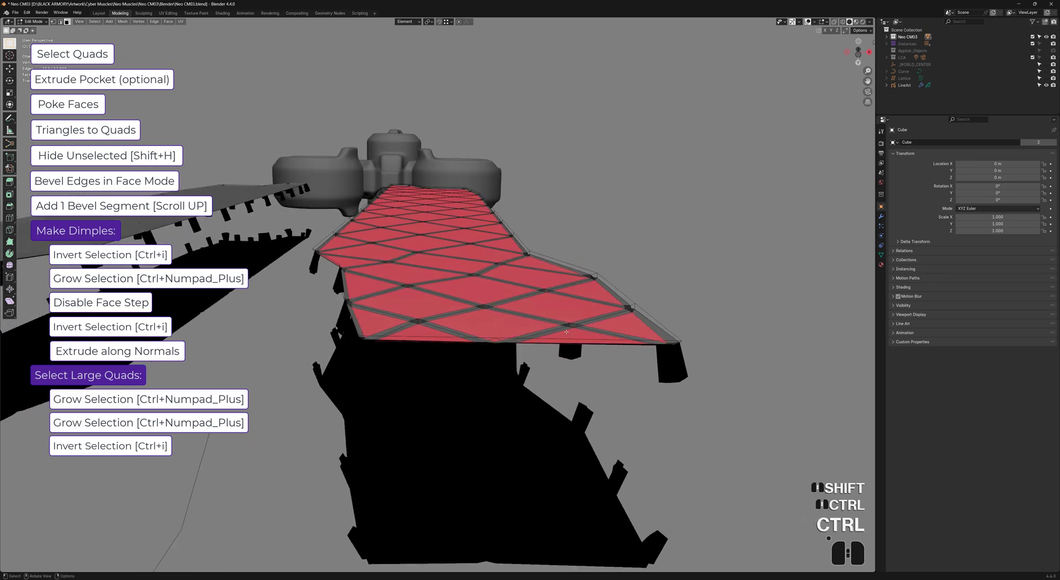
# - Lift the inverted diamond faces outward along normals with Alt+S, adjusting the puff amount
pyautogui.press('alt+s')
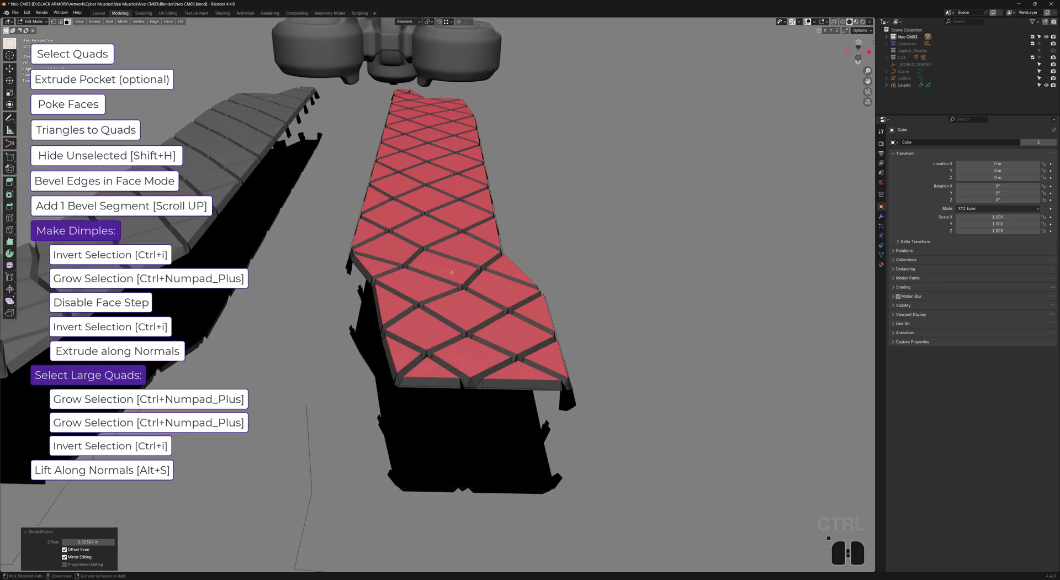
pyautogui.press('ctrl+z')
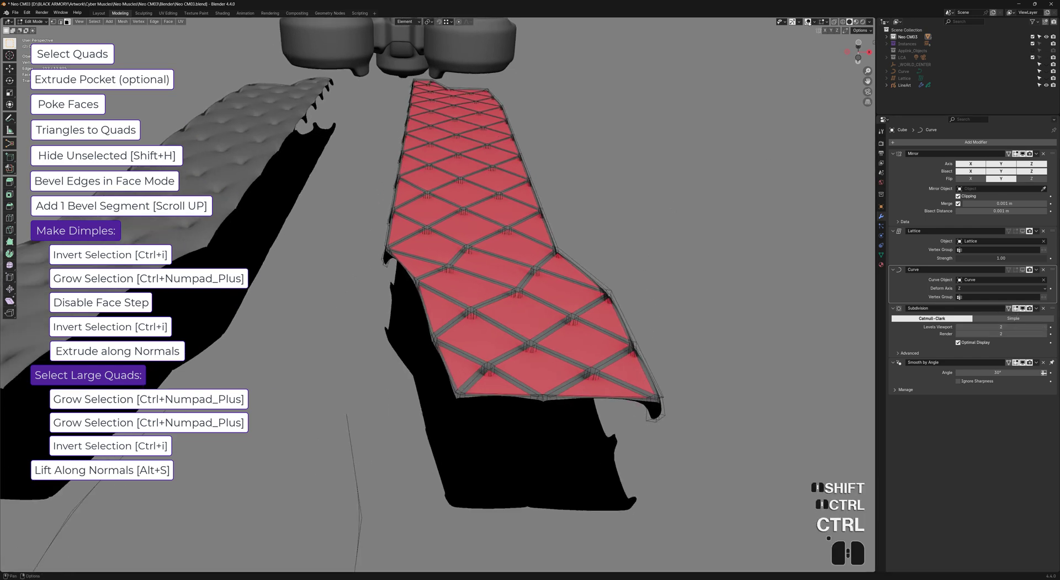
pyautogui.press('alt+s')
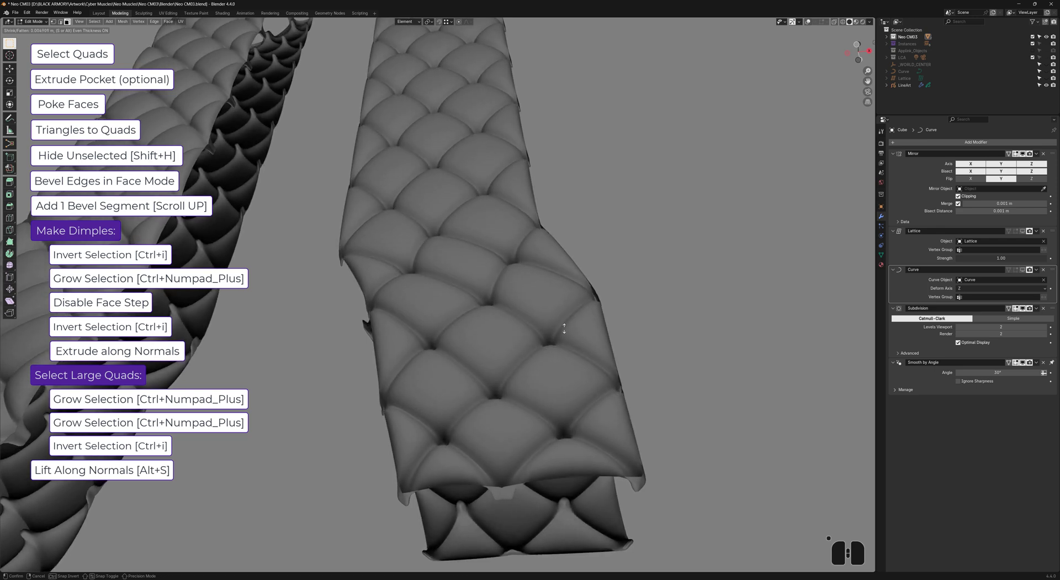
pyautogui.press('ctrl+z')
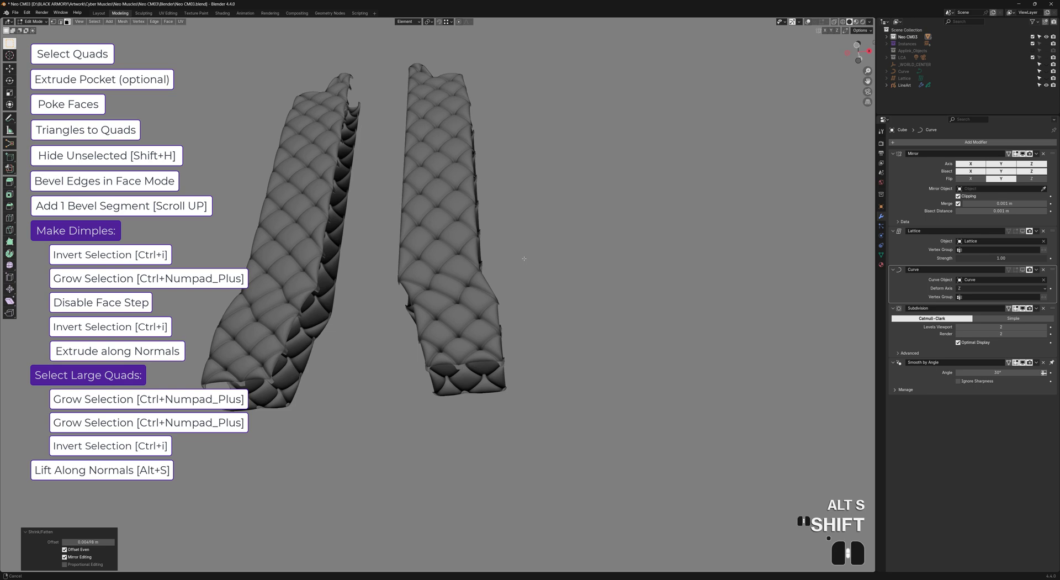
pyautogui.press('ctrl+z')
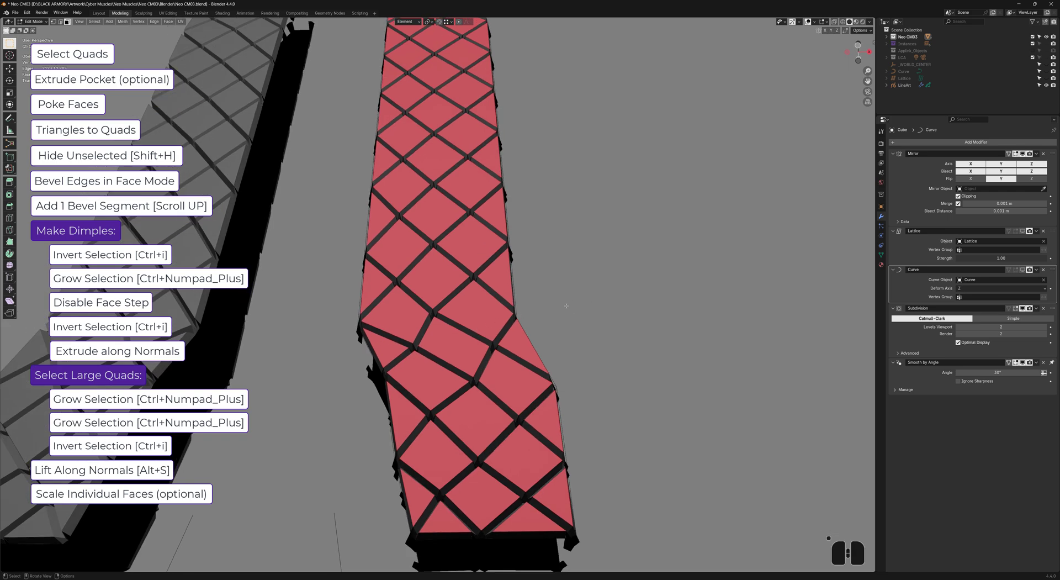
# - Scale the diamond faces about their individual origins to refine the cushions
pyautogui.press('s')
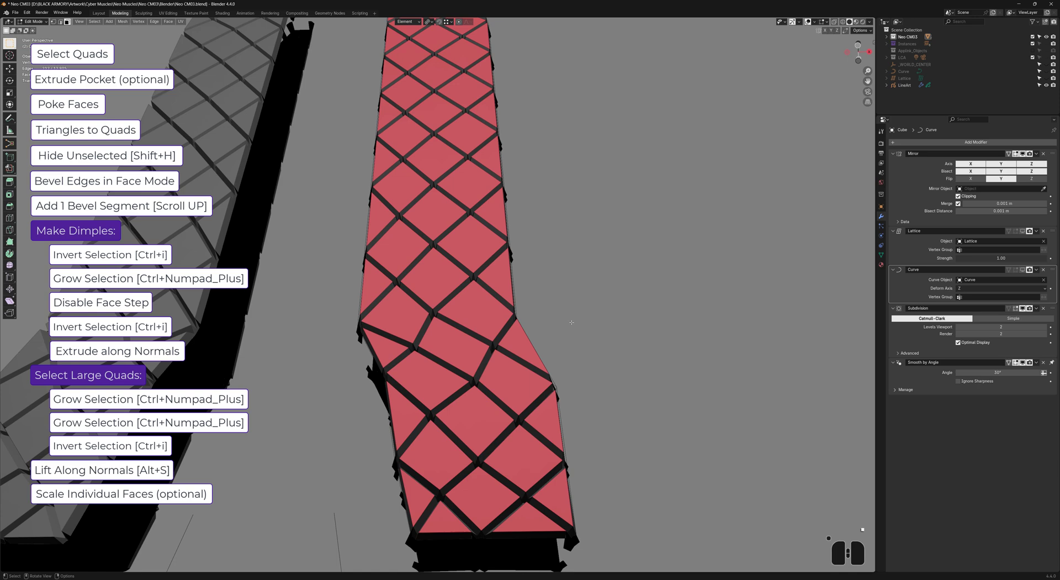
pyautogui.press('s')
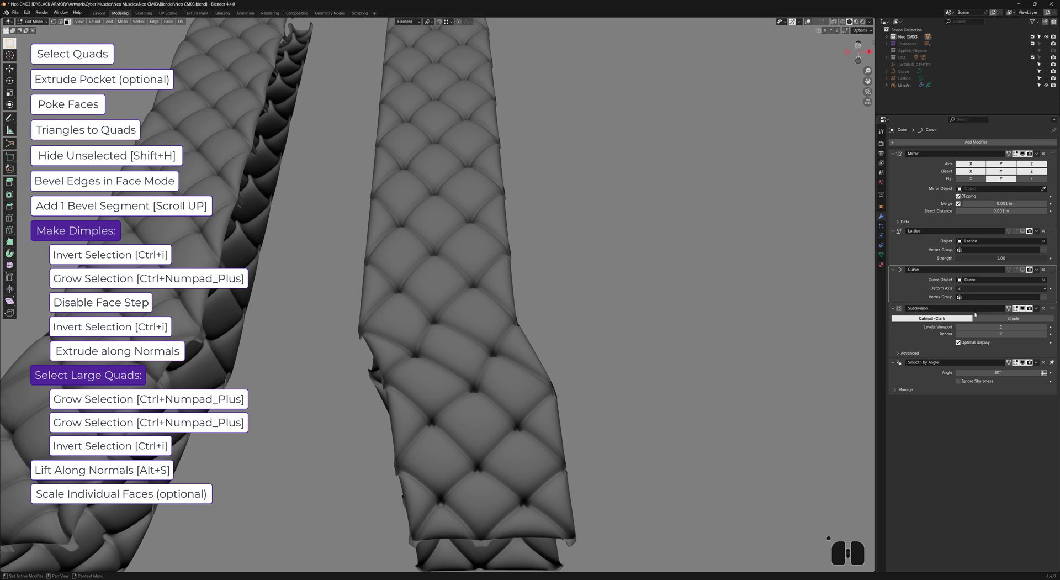
pyautogui.press('s')
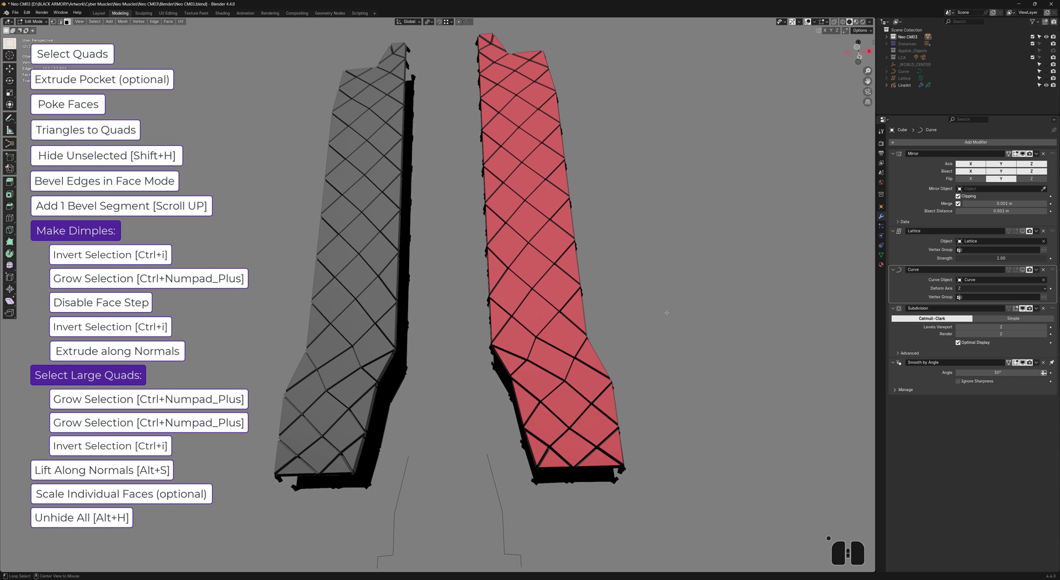
# - Unhide the mirrored strip and view the kitbash example in Object Mode
pyautogui.press('Tab')
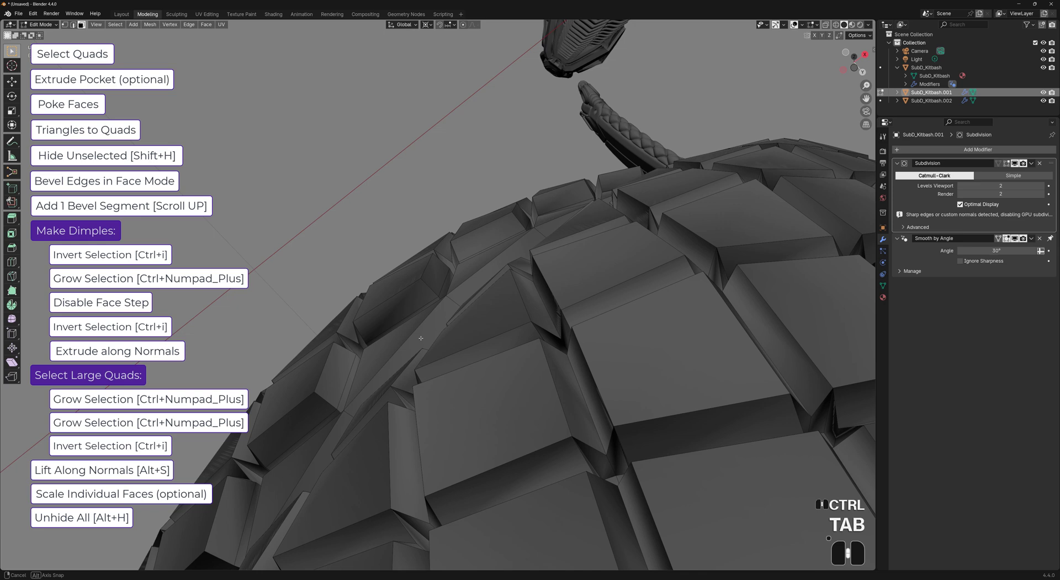
pyautogui.press('Tab')
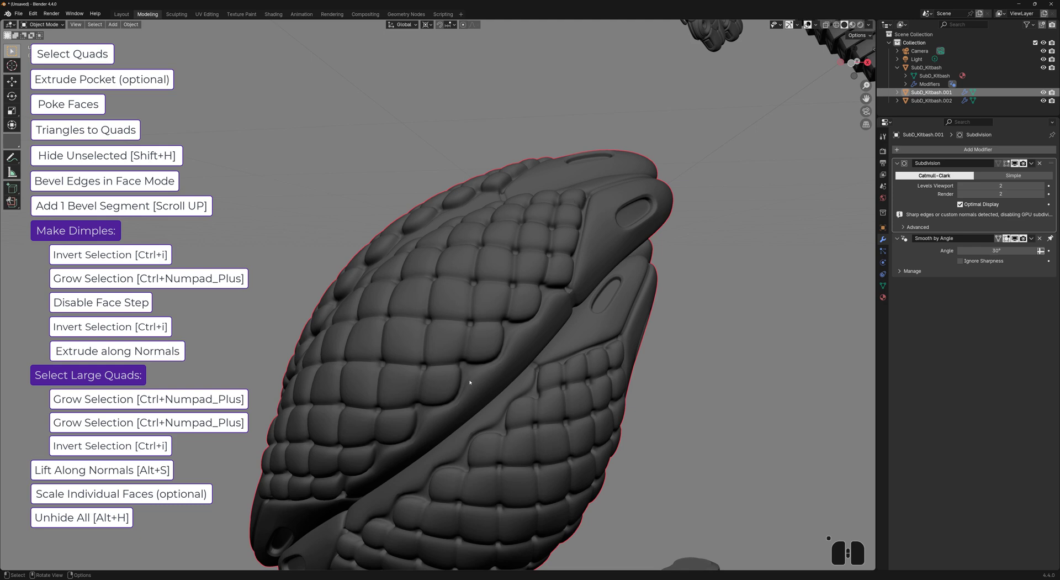
pyautogui.moveTo(526, 272)
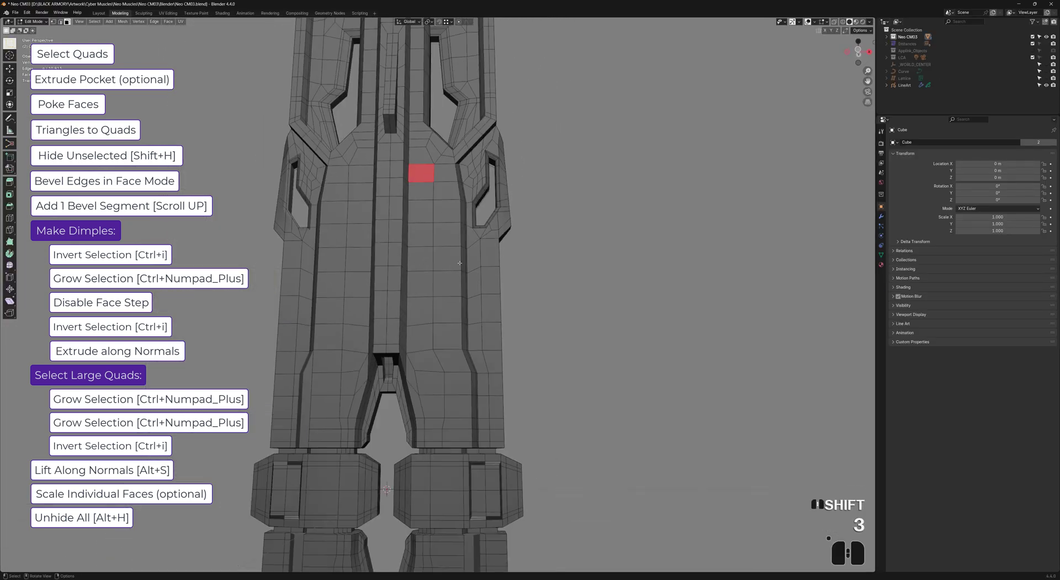
# - Select the central chest panel faces and extrude the diamond selection inward as pockets
pyautogui.press('ctrl+shift+numpad_plus')
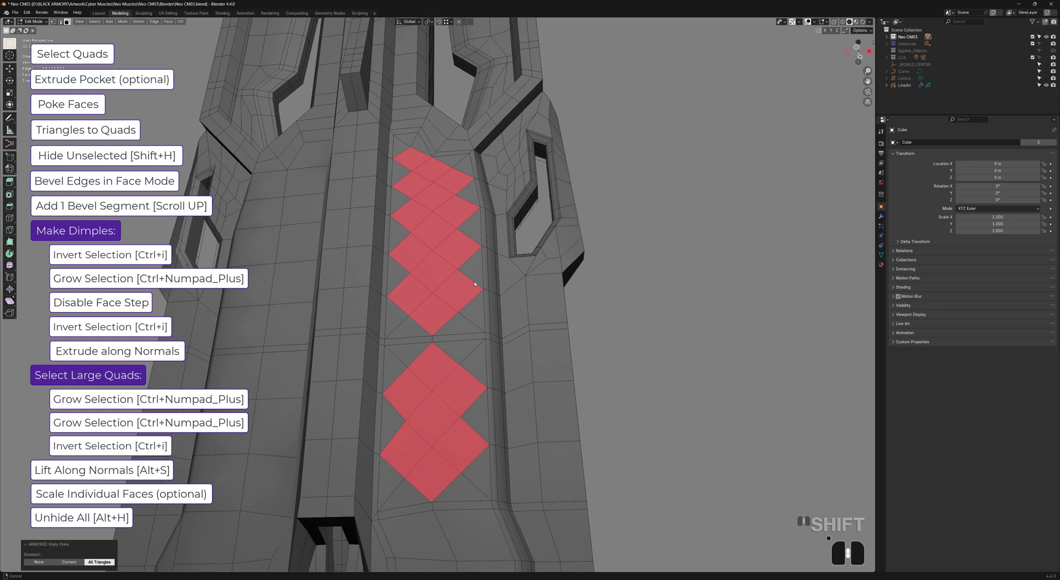
pyautogui.press('e')
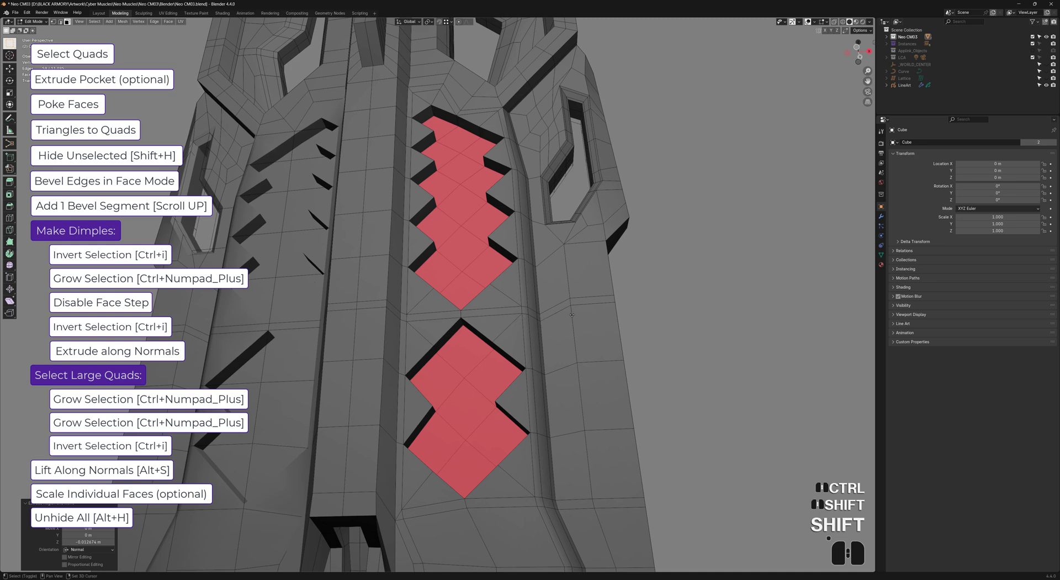
pyautogui.press('ctrl+b')
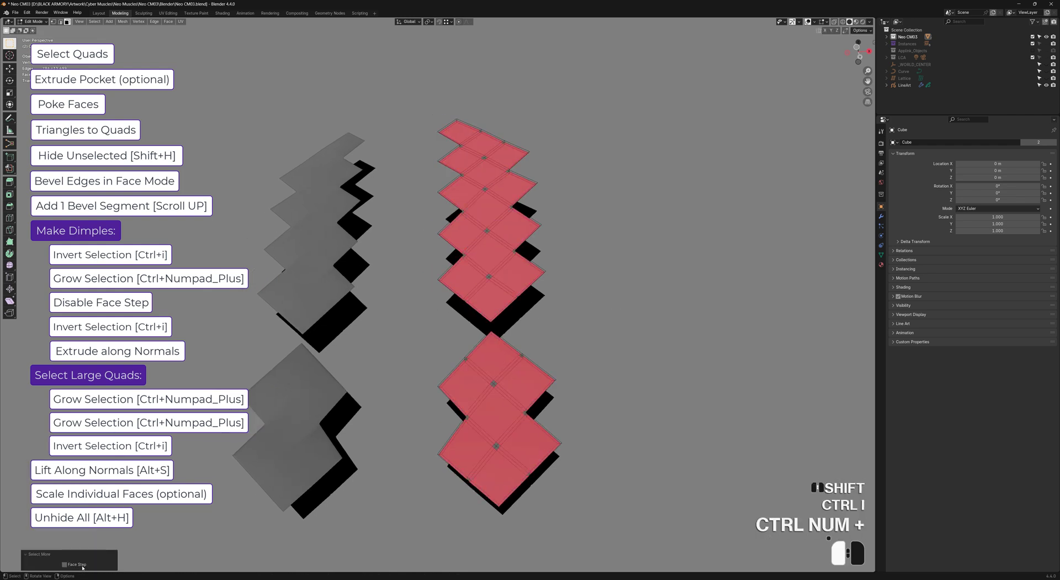
# - Grow and invert to the large diamond quads, lift them along normals, then exit Edit Mode
pyautogui.press('ctrl+i')
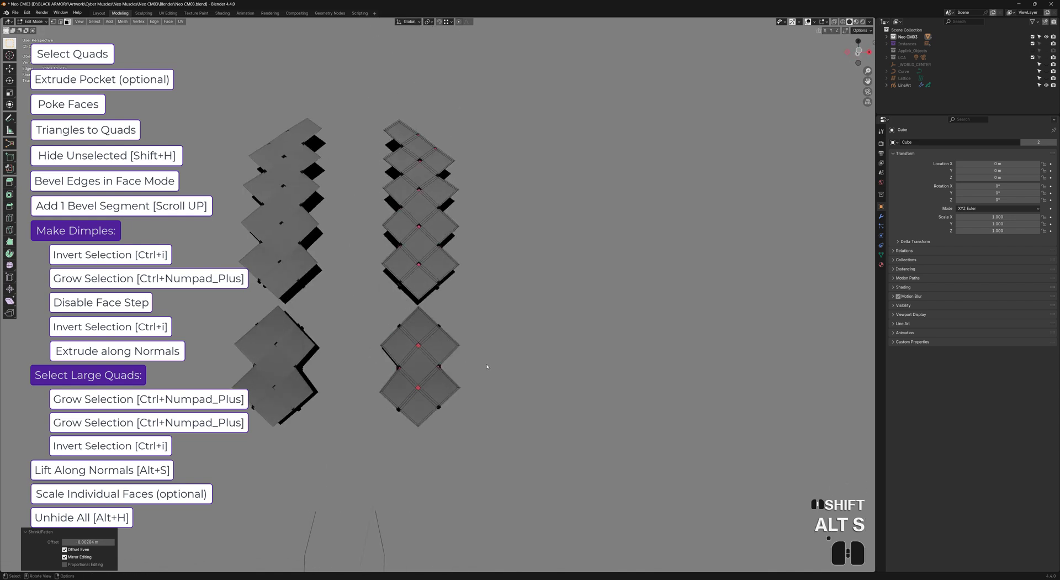
pyautogui.press('ctrl+i')
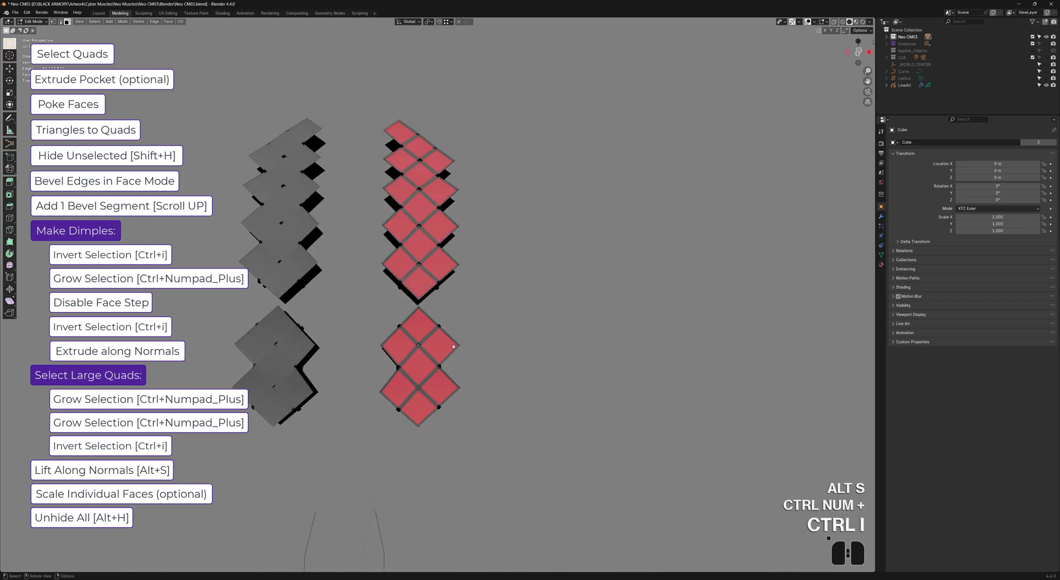
pyautogui.press('alt+s')
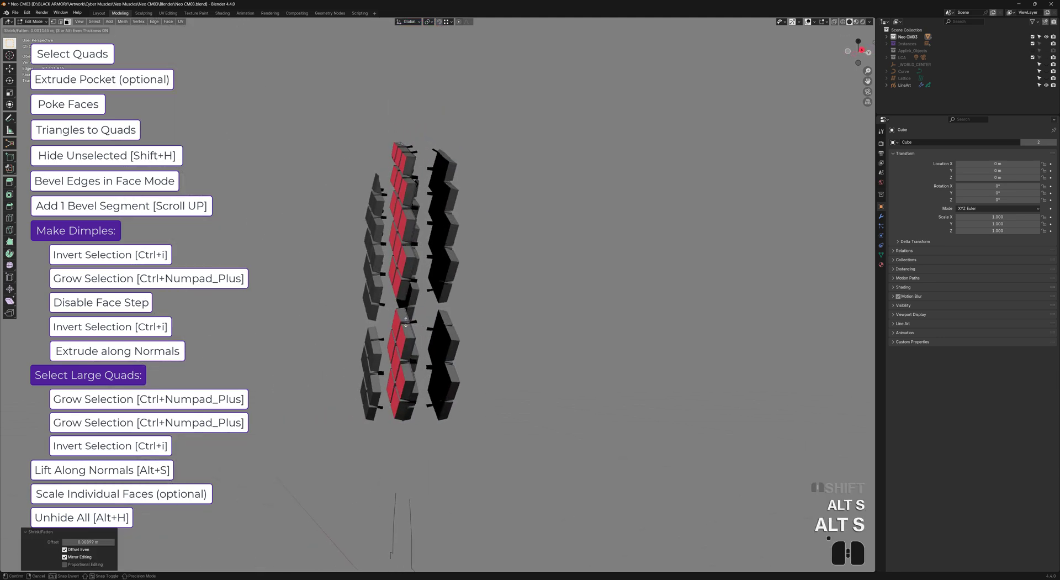
pyautogui.press('Tab')
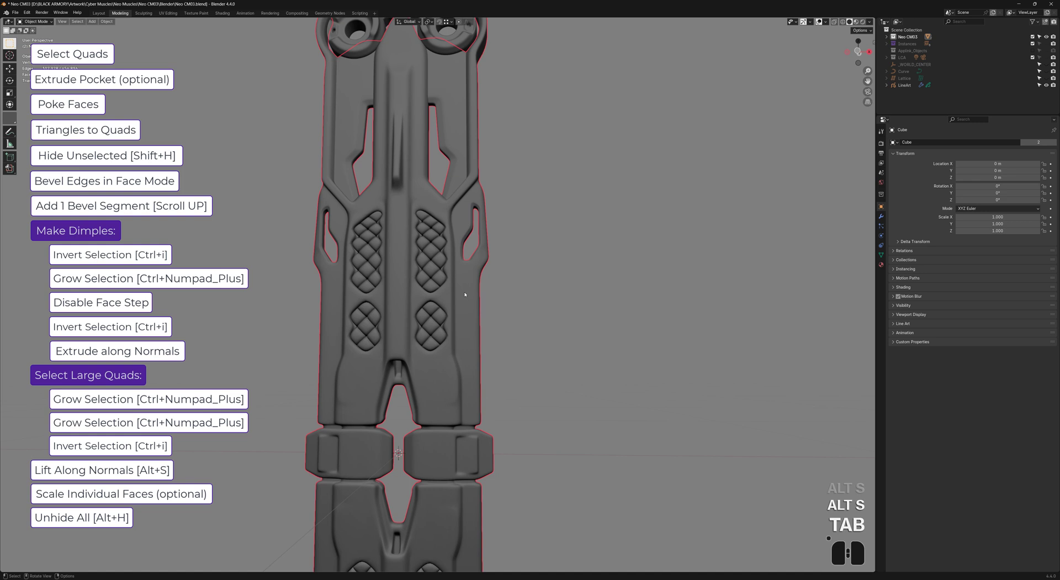